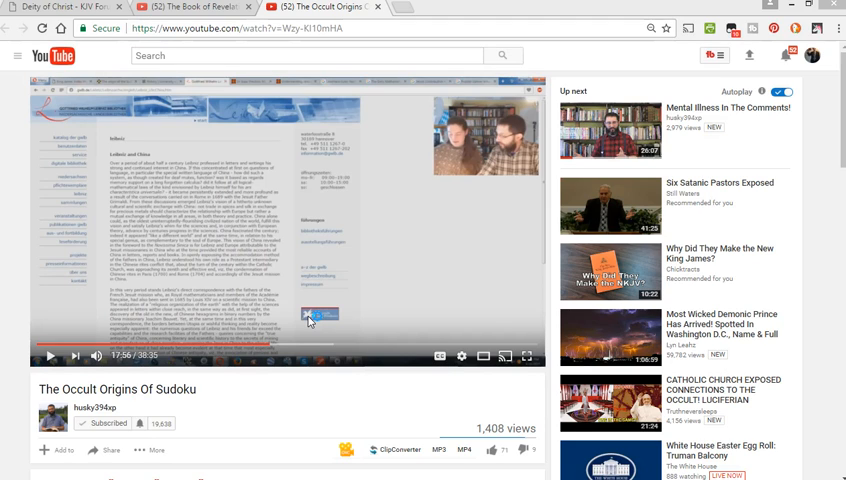
pyautogui.moveTo(468, 190)
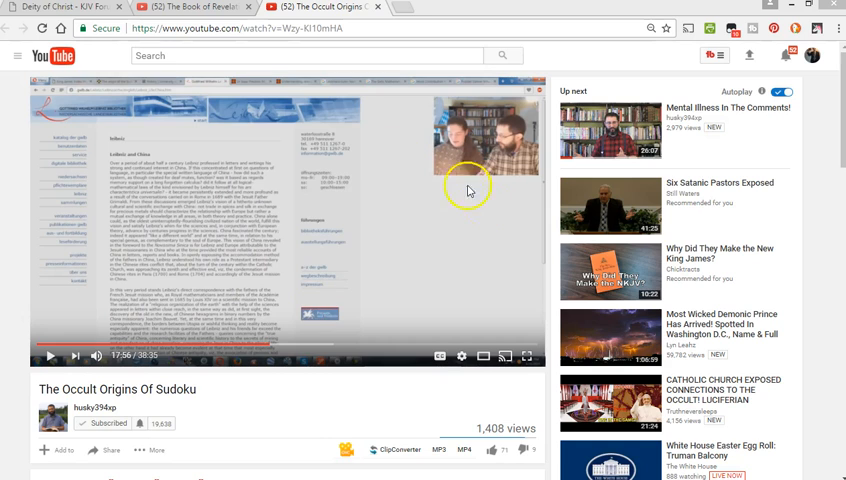
pyautogui.moveTo(518, 184)
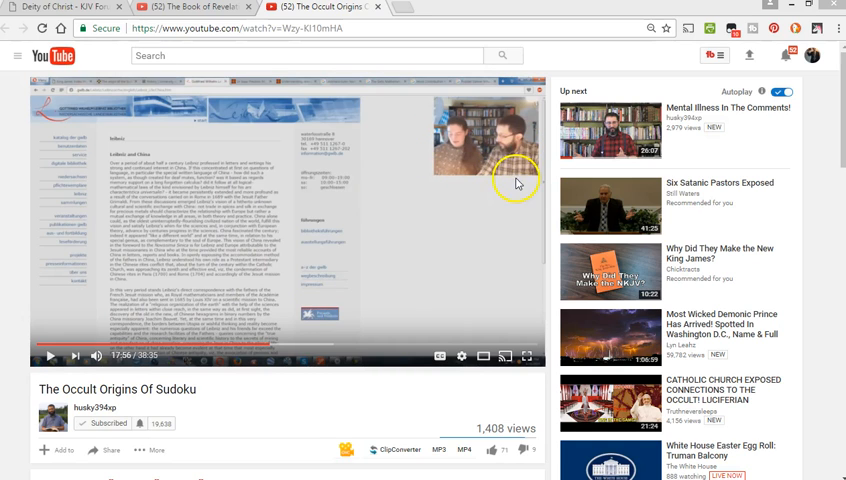
pyautogui.moveTo(532, 164)
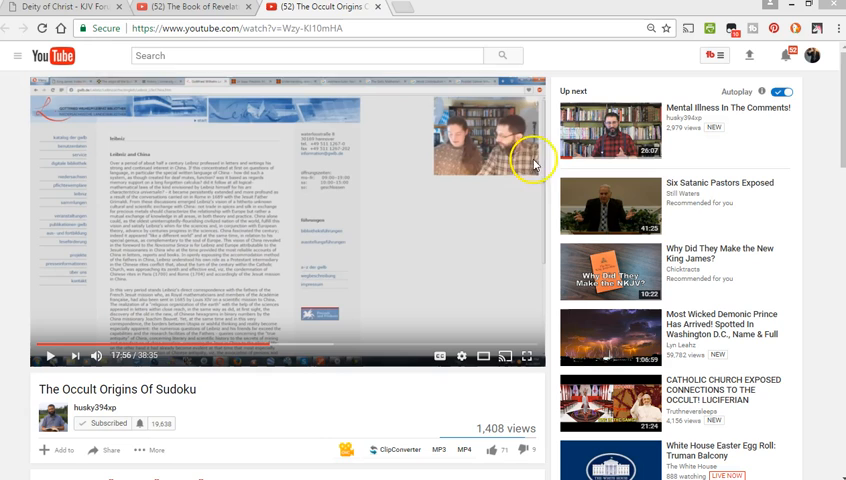
pyautogui.moveTo(548, 174)
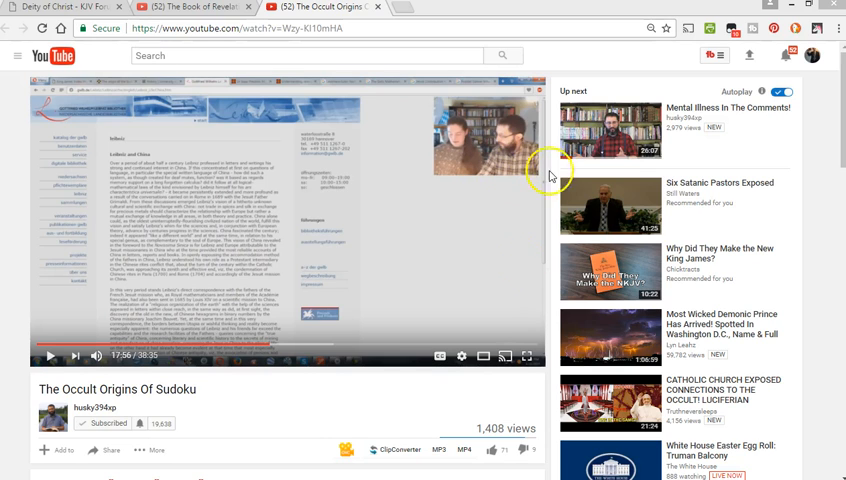
pyautogui.moveTo(518, 184)
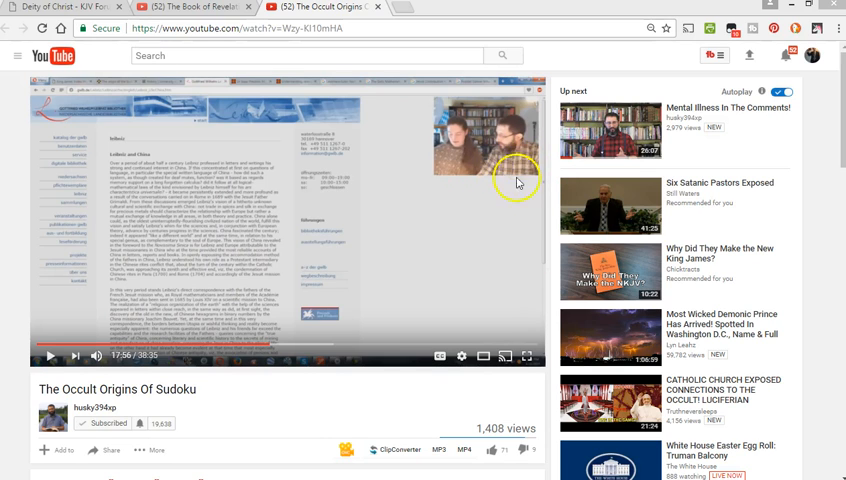
pyautogui.moveTo(532, 164)
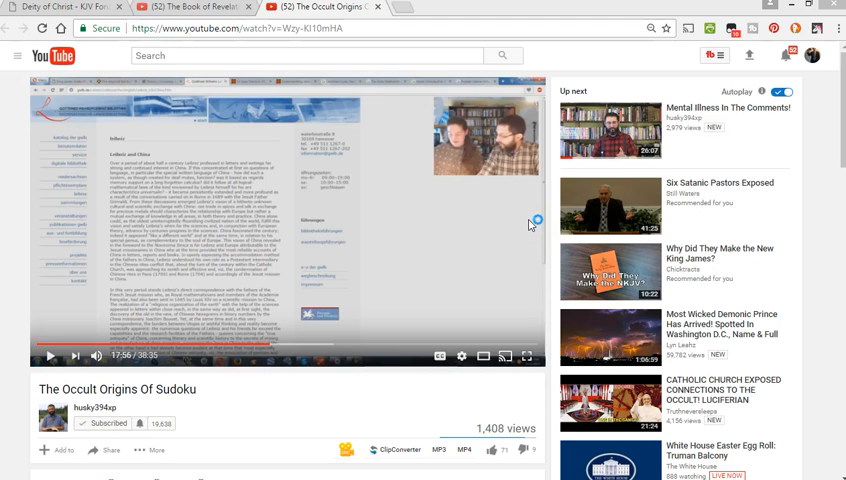
pyautogui.moveTo(530, 224)
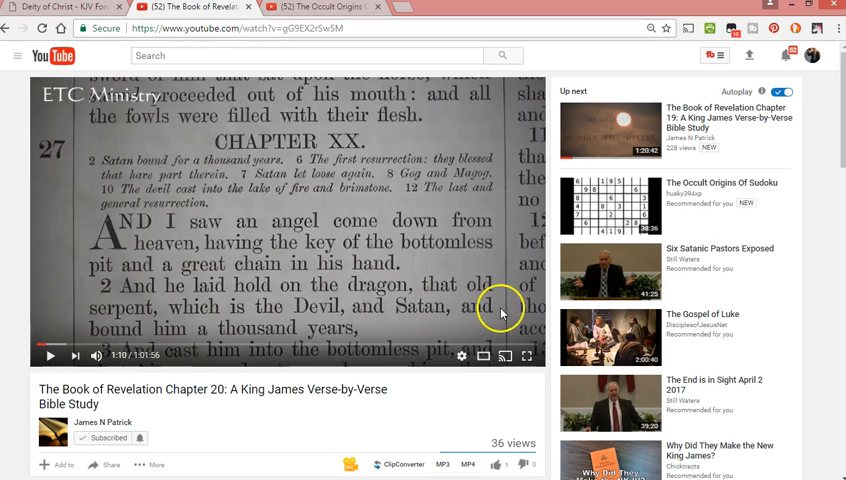
pyautogui.moveTo(368, 322)
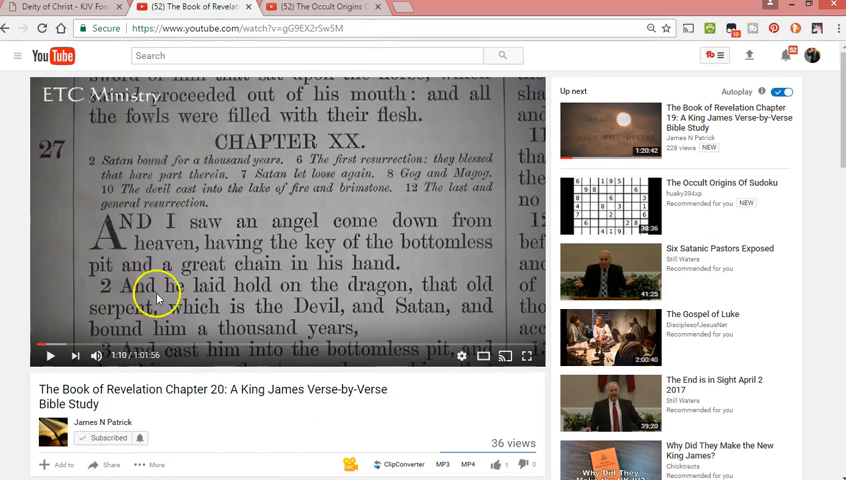
pyautogui.moveTo(496, 300)
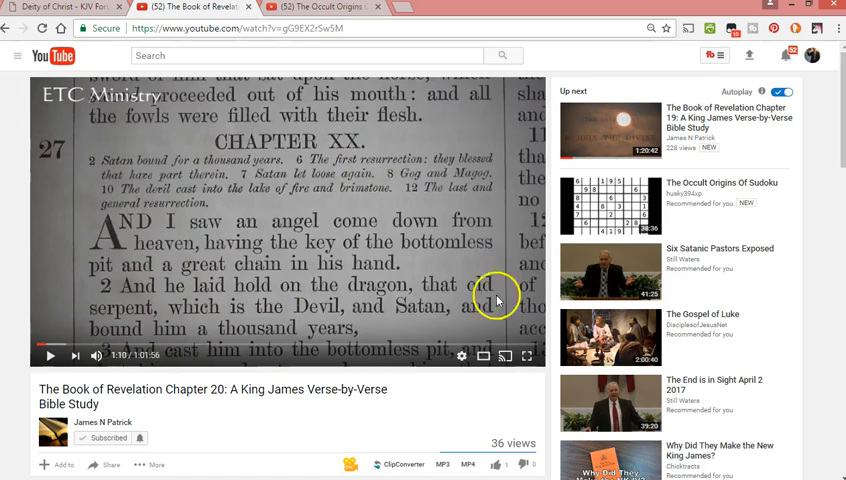
pyautogui.moveTo(470, 208)
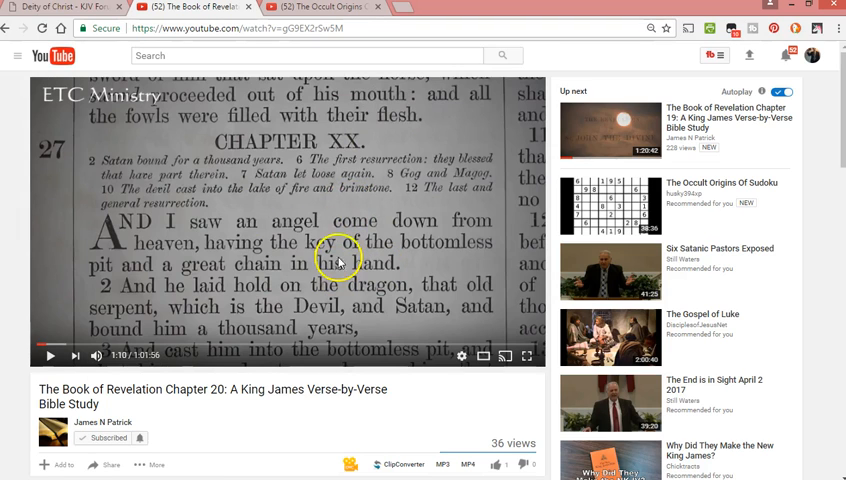
pyautogui.moveTo(314, 20)
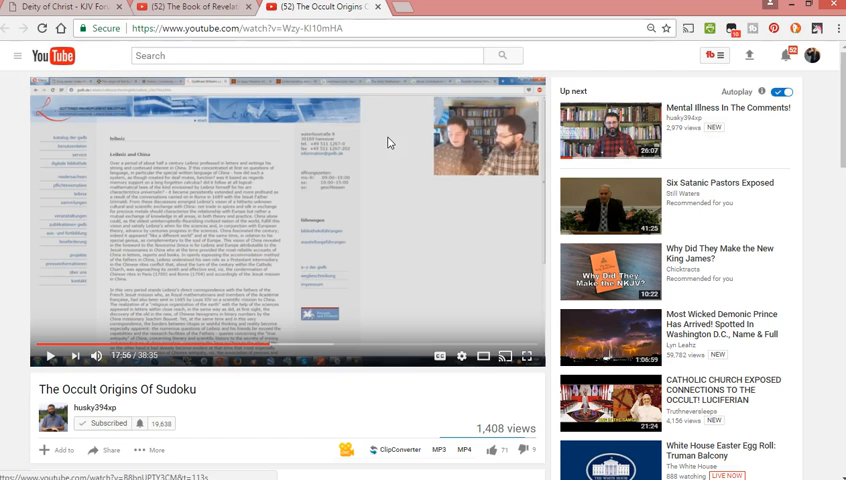
pyautogui.click(184, 8)
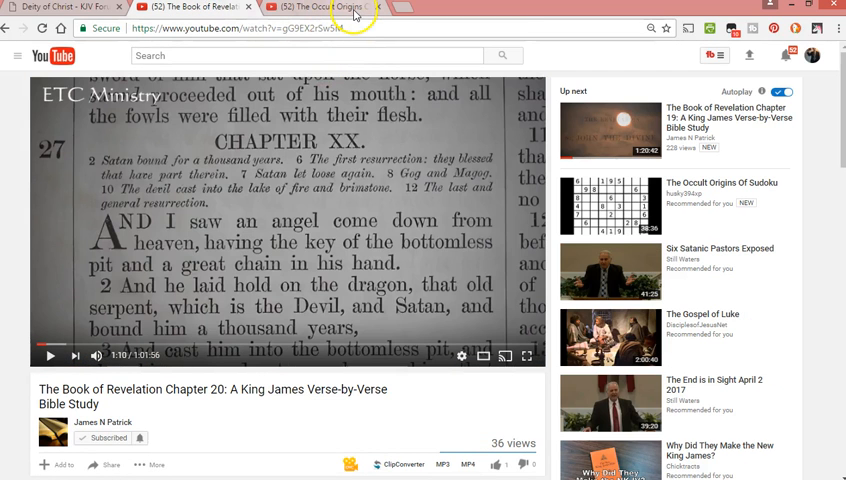
pyautogui.click(300, 6)
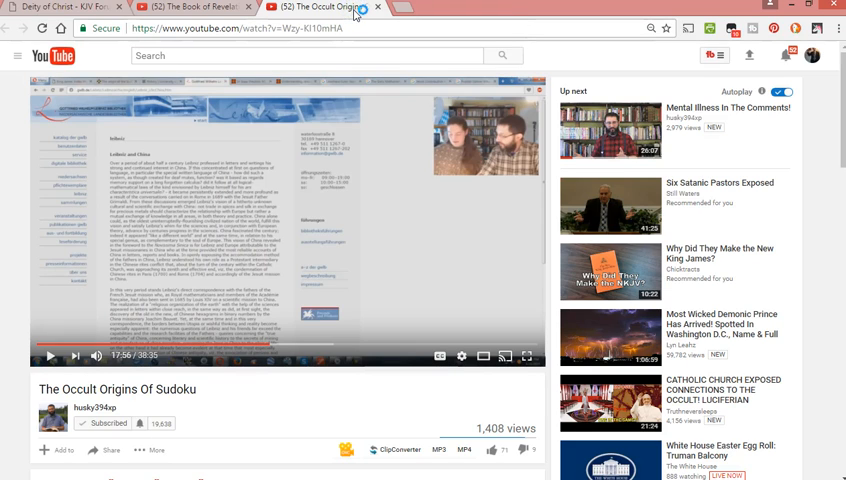